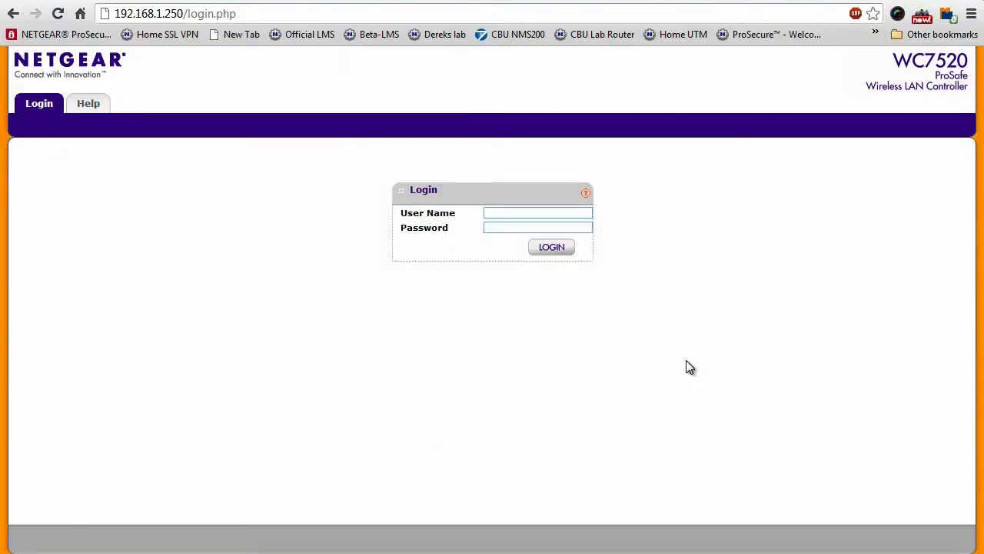
mouse_move(640, 352)
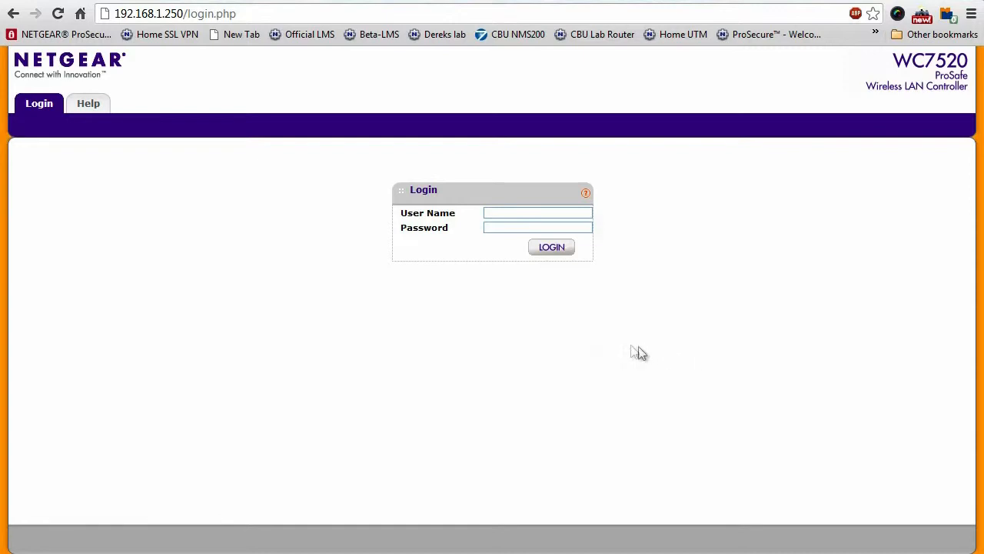
mouse_move(259, 56)
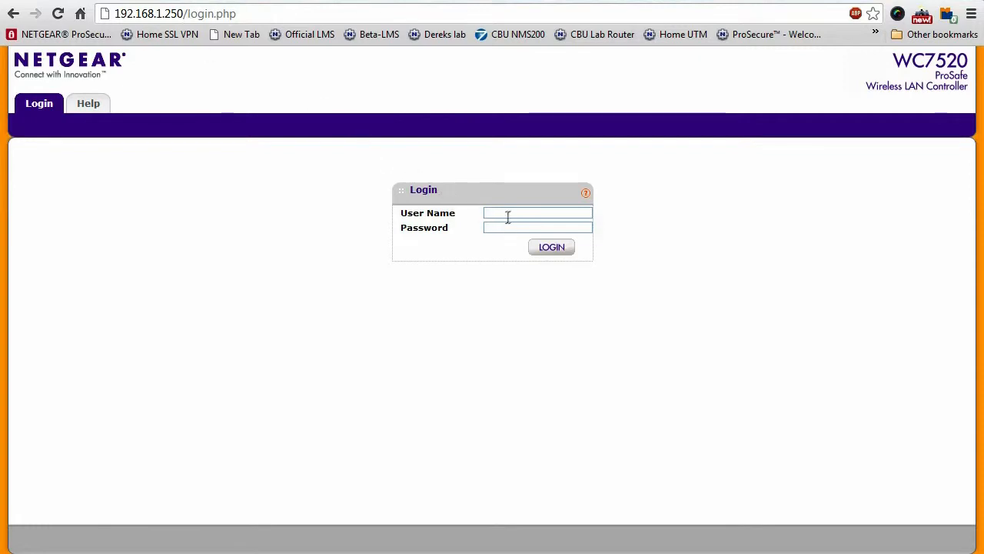
Log in with user name 'admin' and the password to reach the Monitor summary
text(admin)
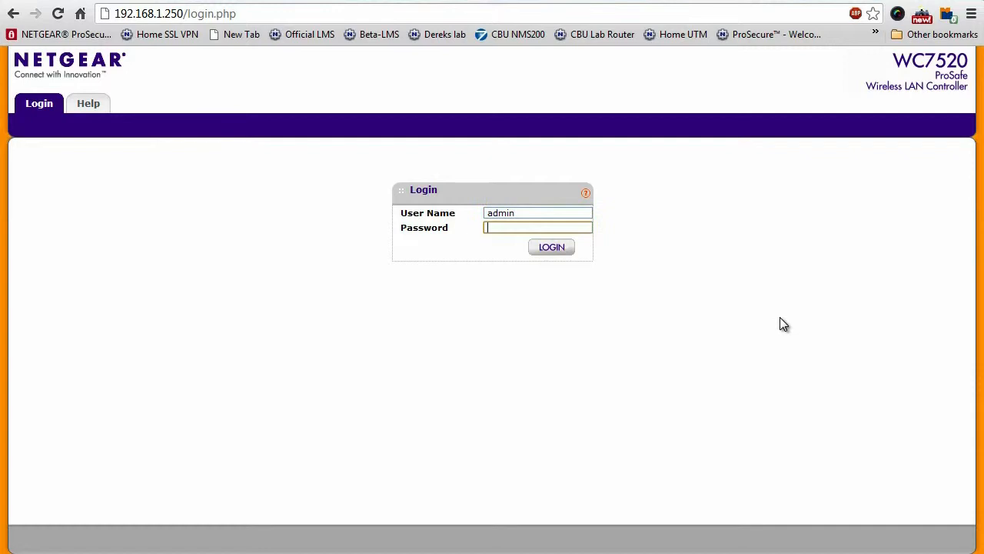
text(password)
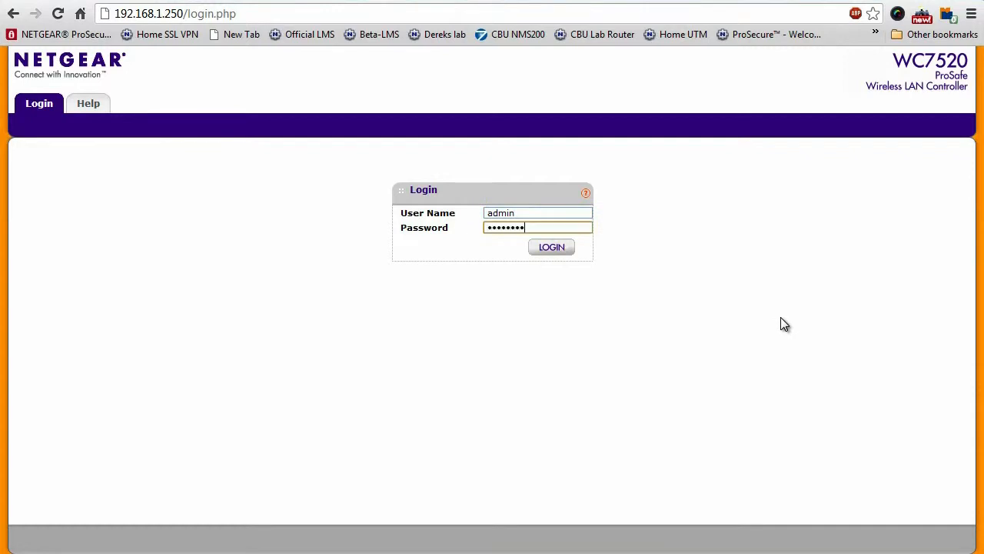
click(551, 246)
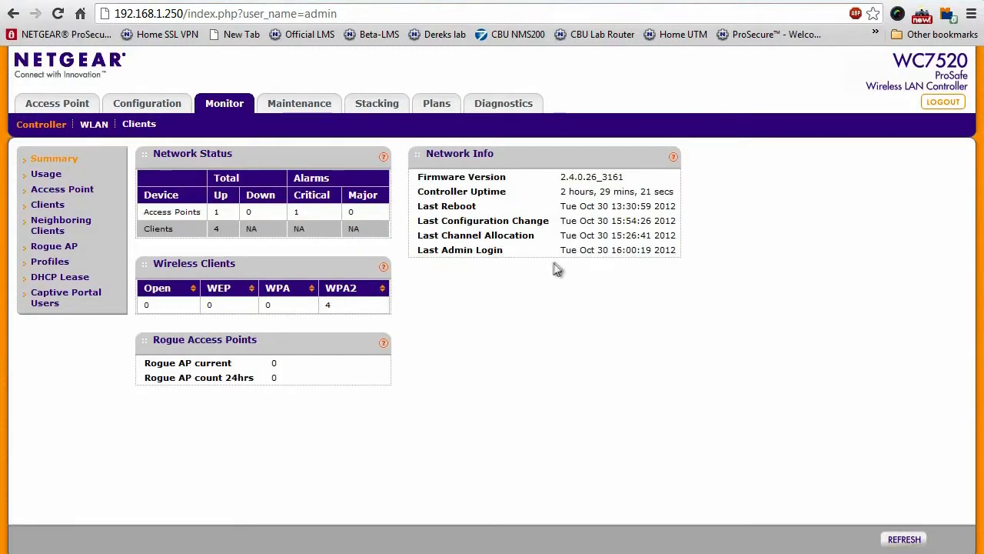
mouse_move(532, 269)
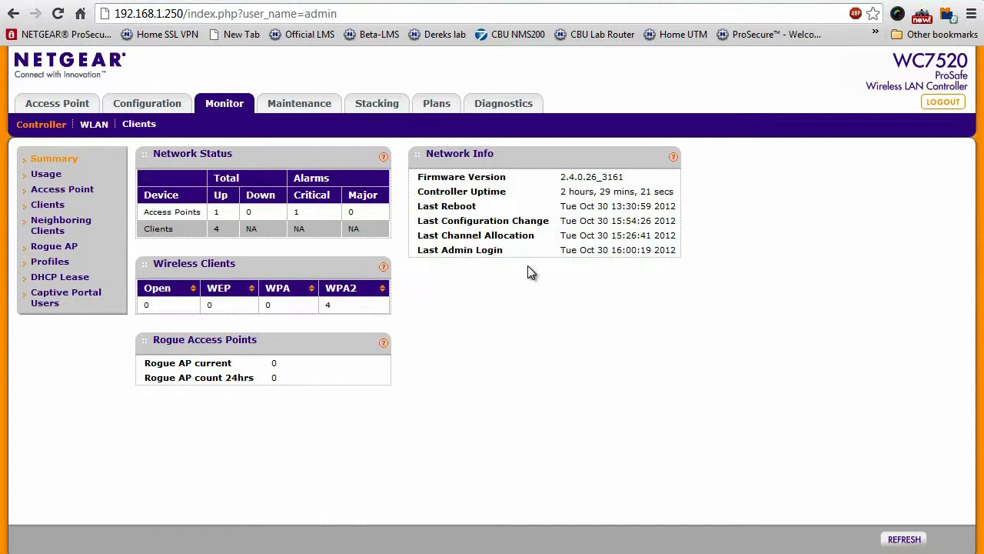
mouse_move(529, 277)
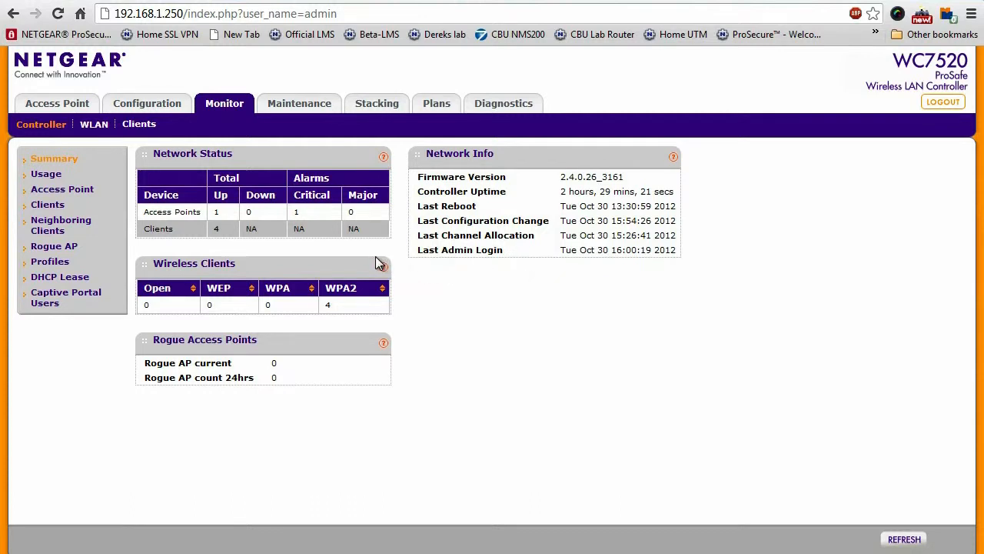
mouse_move(372, 268)
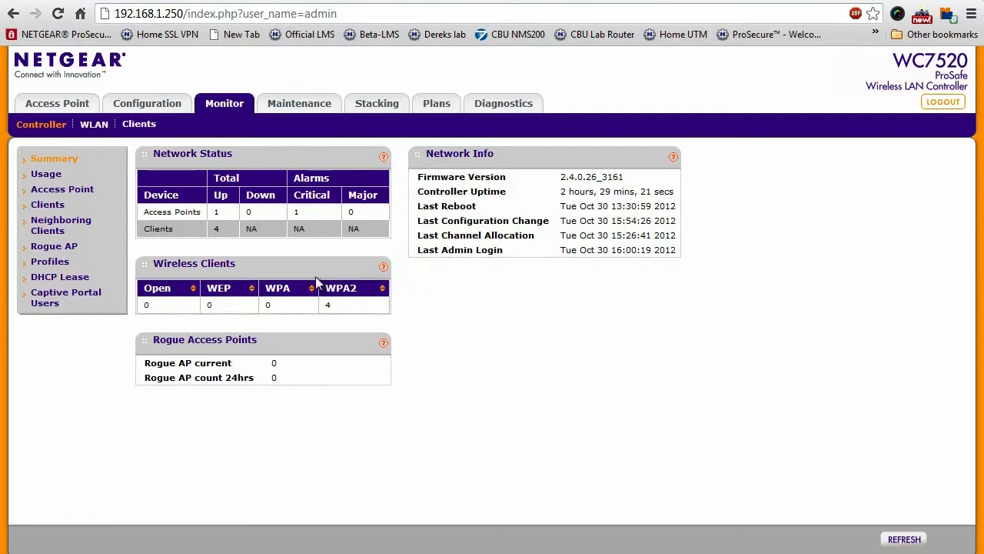
mouse_move(473, 369)
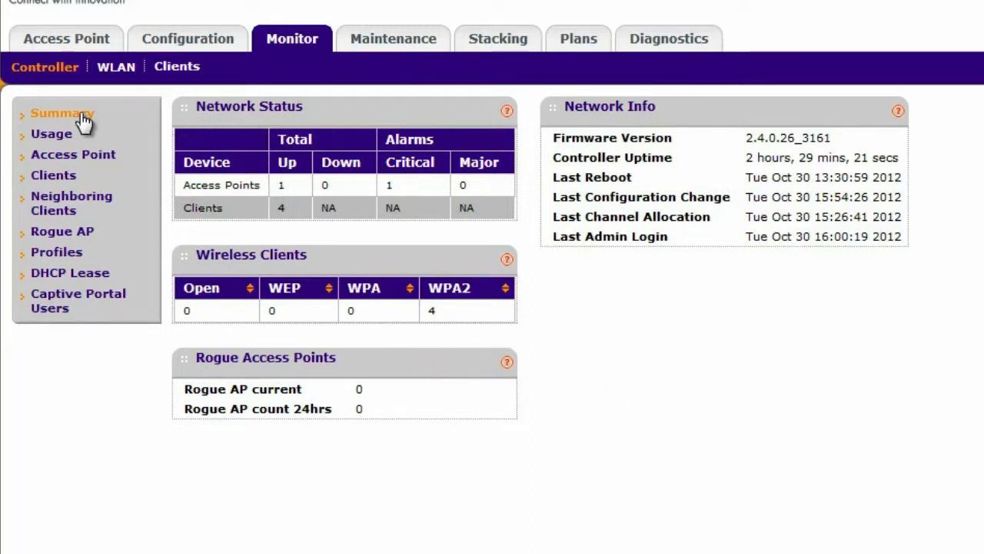
mouse_move(458, 218)
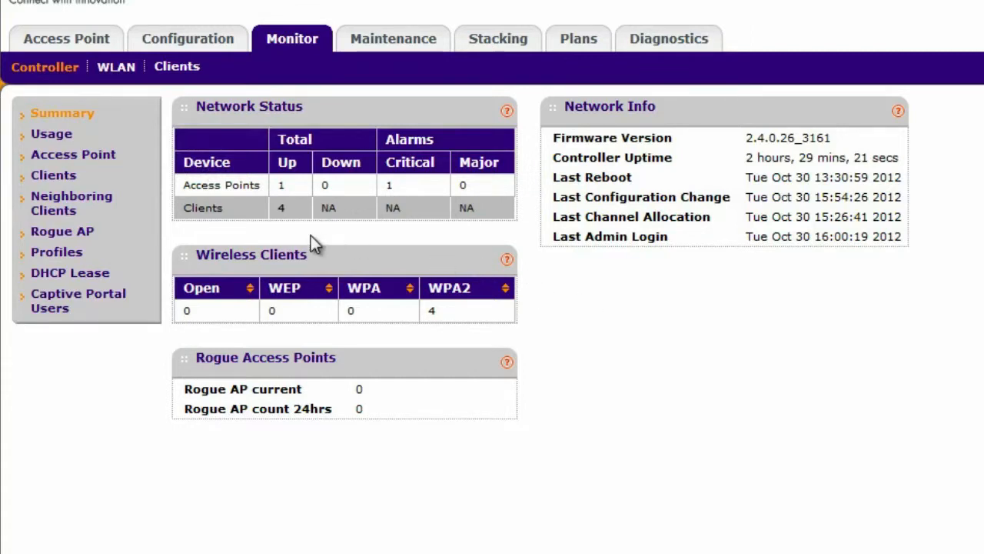
mouse_move(300, 262)
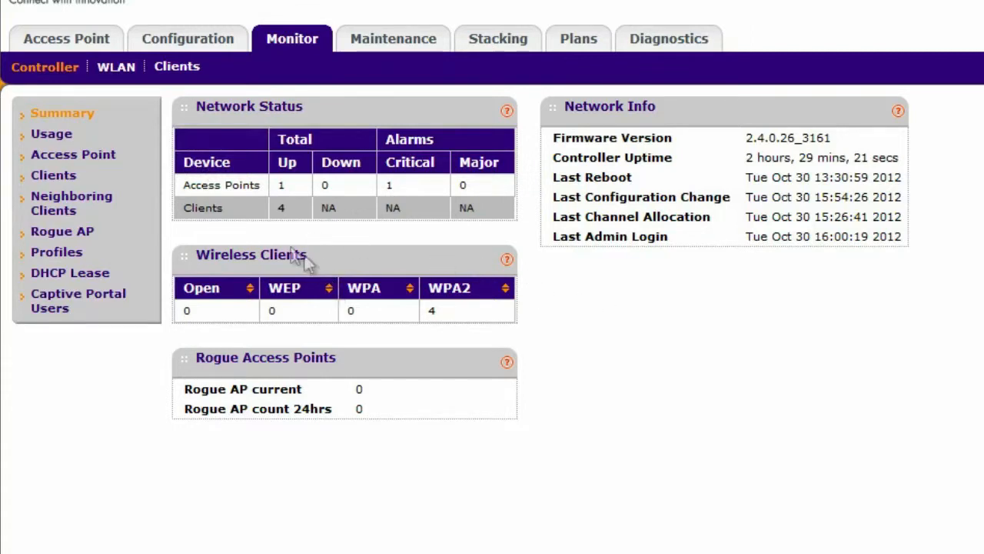
mouse_move(274, 243)
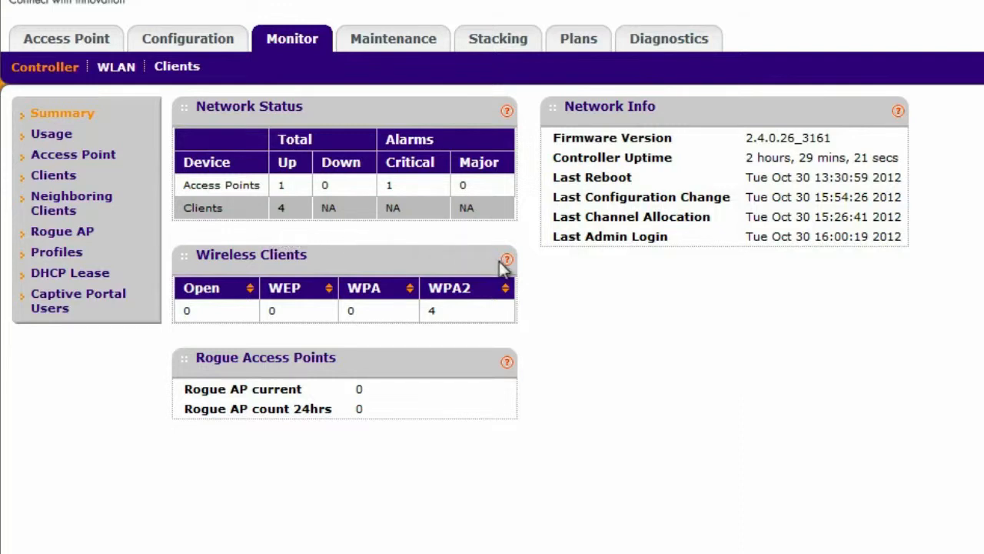
mouse_move(573, 323)
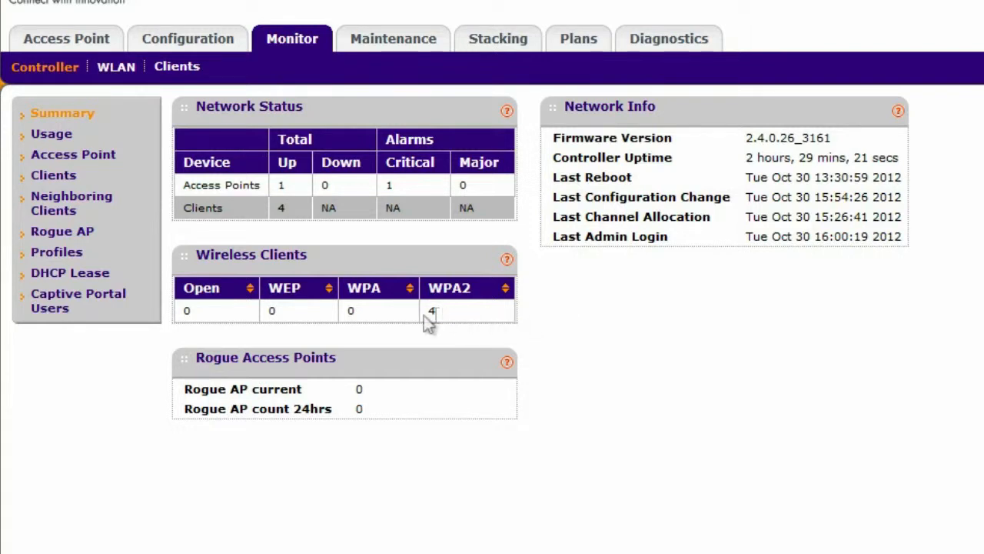
mouse_move(482, 324)
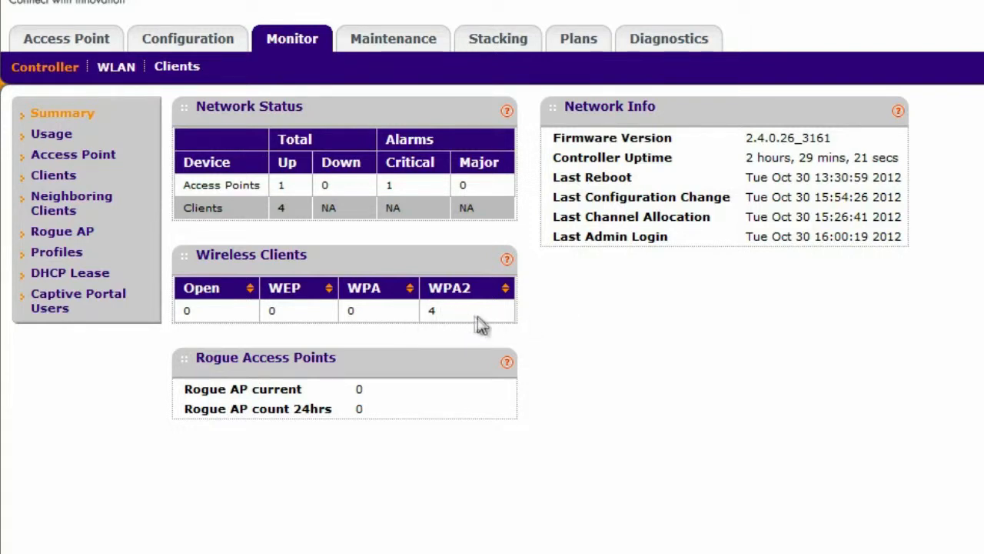
mouse_move(581, 351)
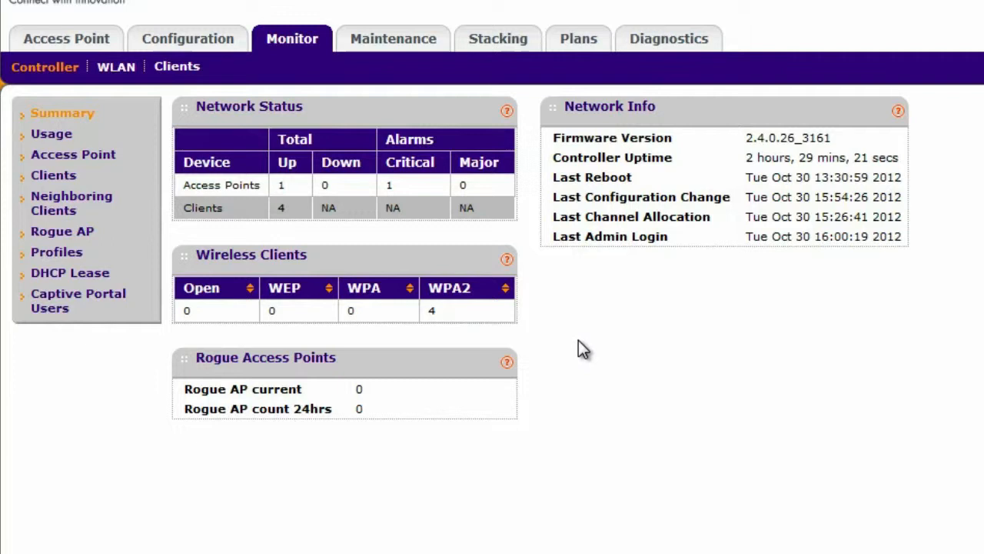
mouse_move(592, 357)
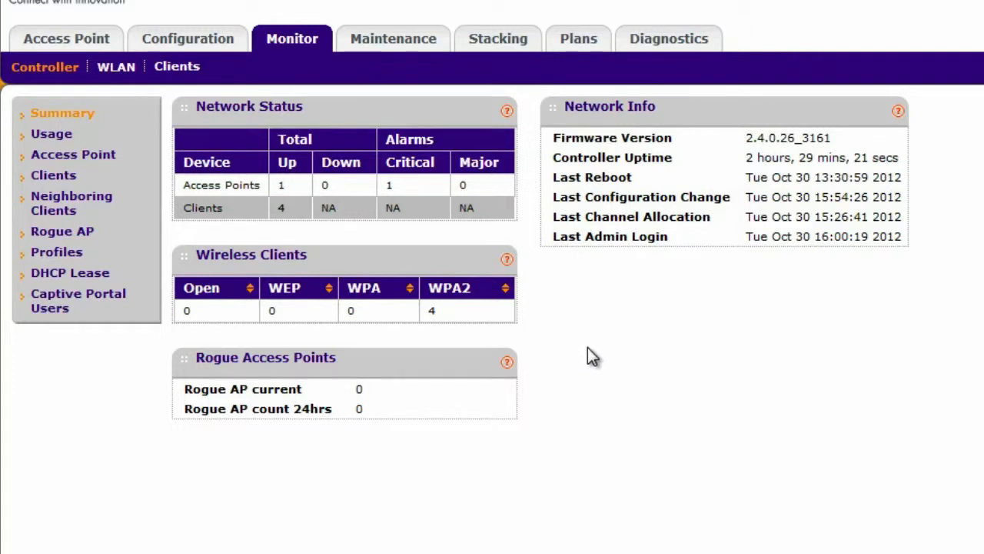
mouse_move(689, 178)
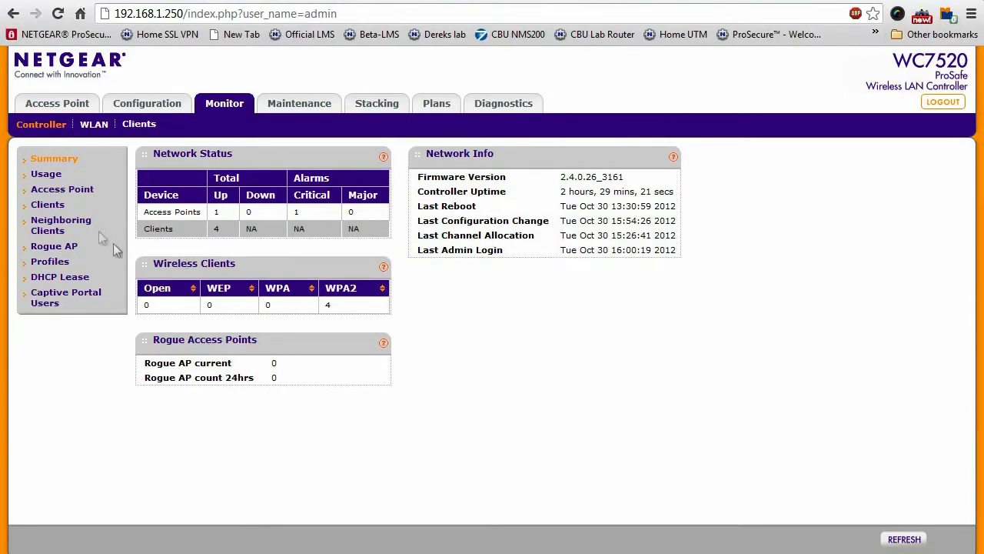
mouse_move(54, 191)
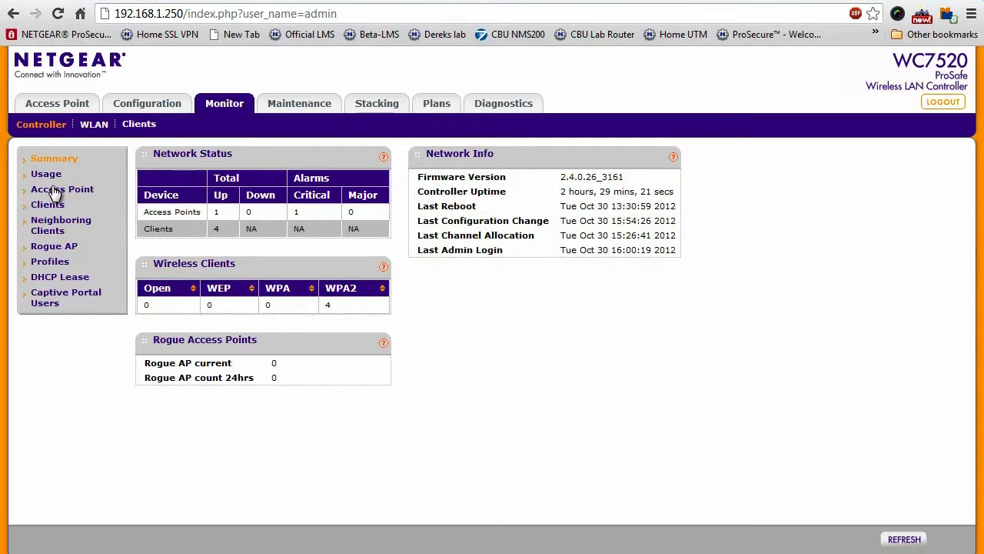
Show the Access Point monitoring list with its two managed APs, one healthy and one critical
click(61, 189)
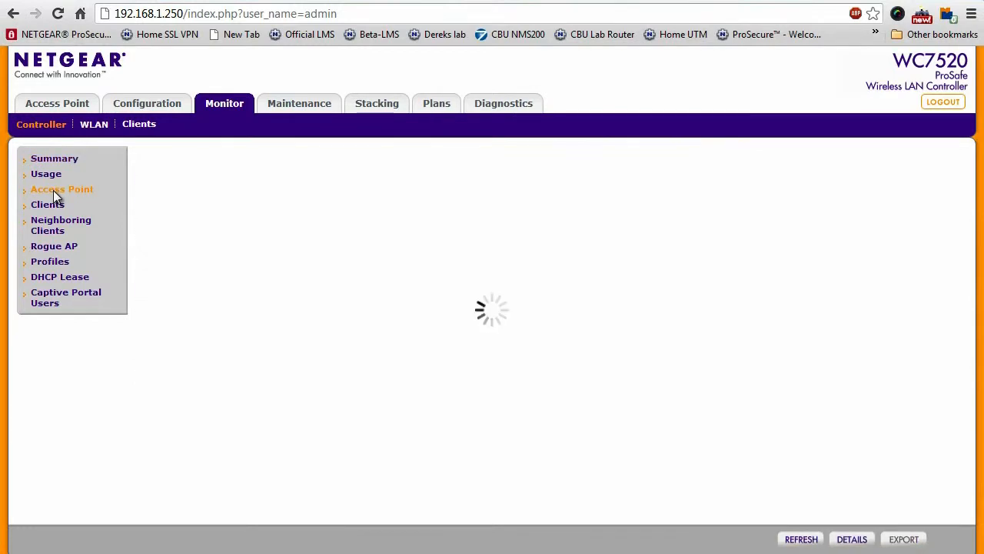
click(62, 189)
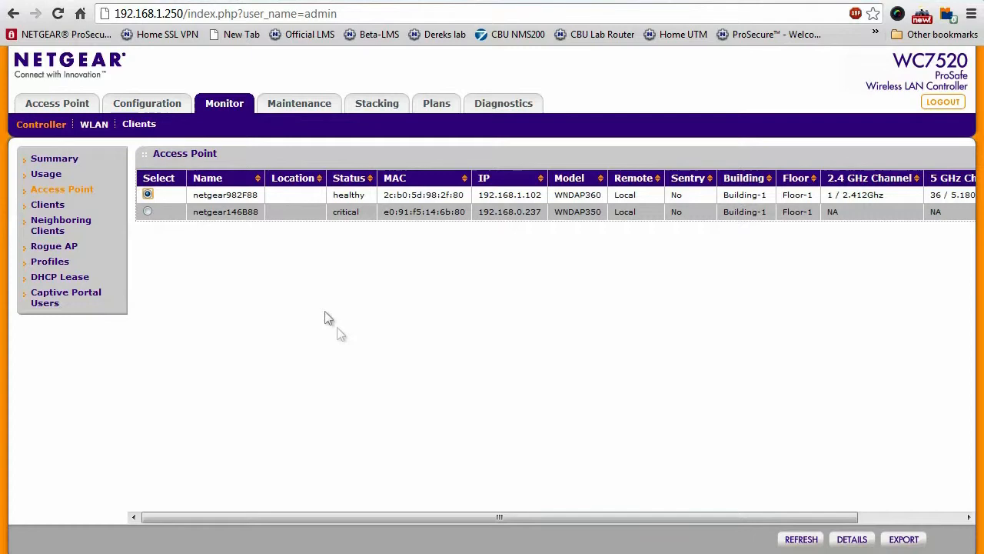
scroll(right, 3)
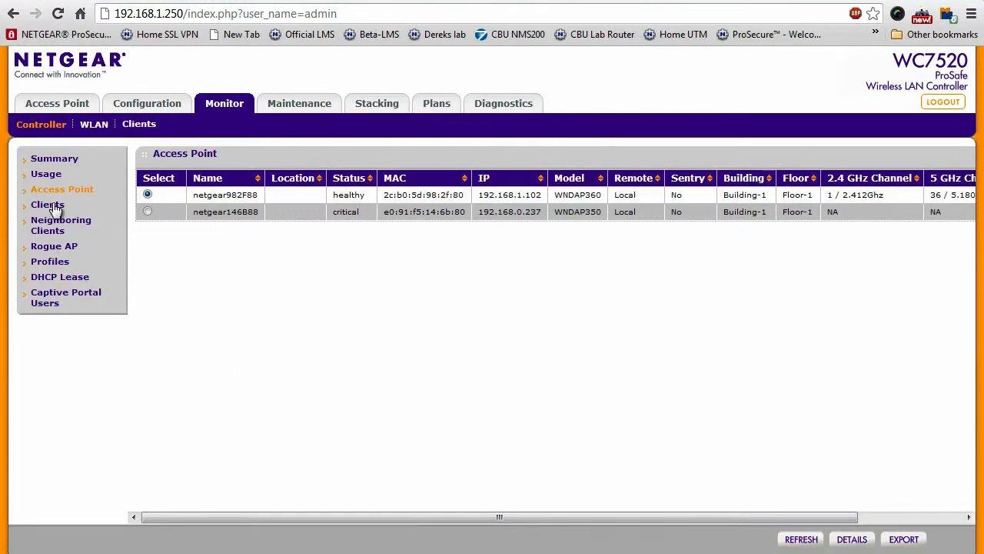
click(46, 205)
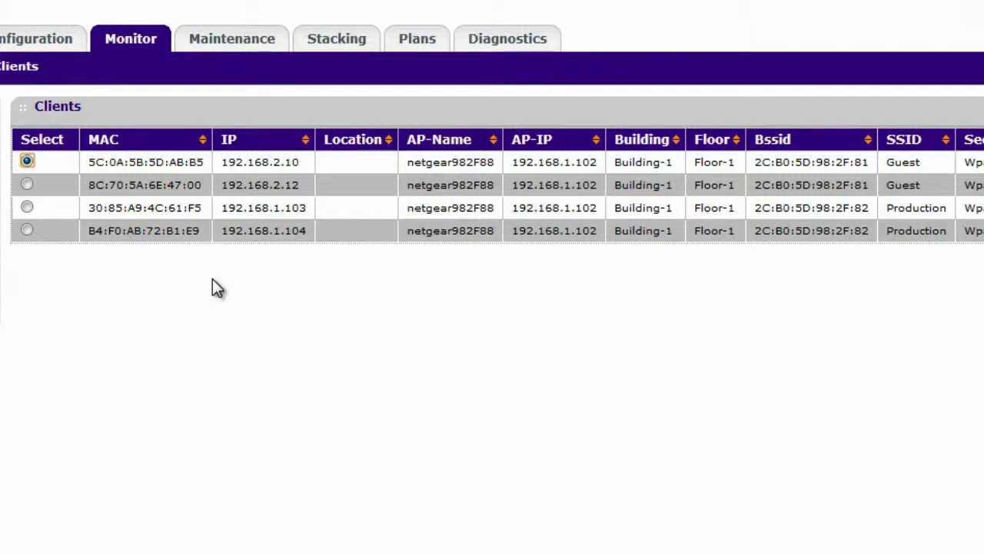
mouse_move(219, 280)
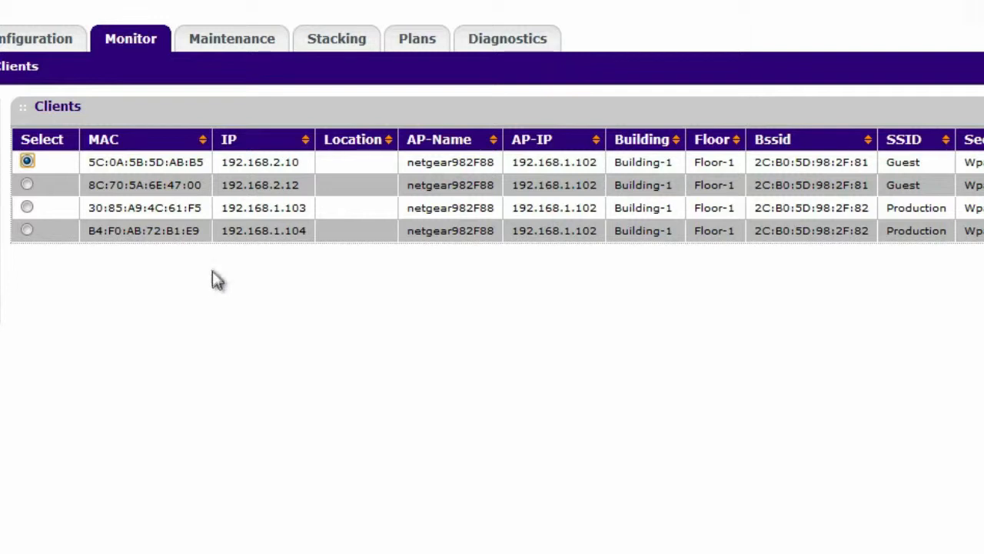
mouse_move(506, 289)
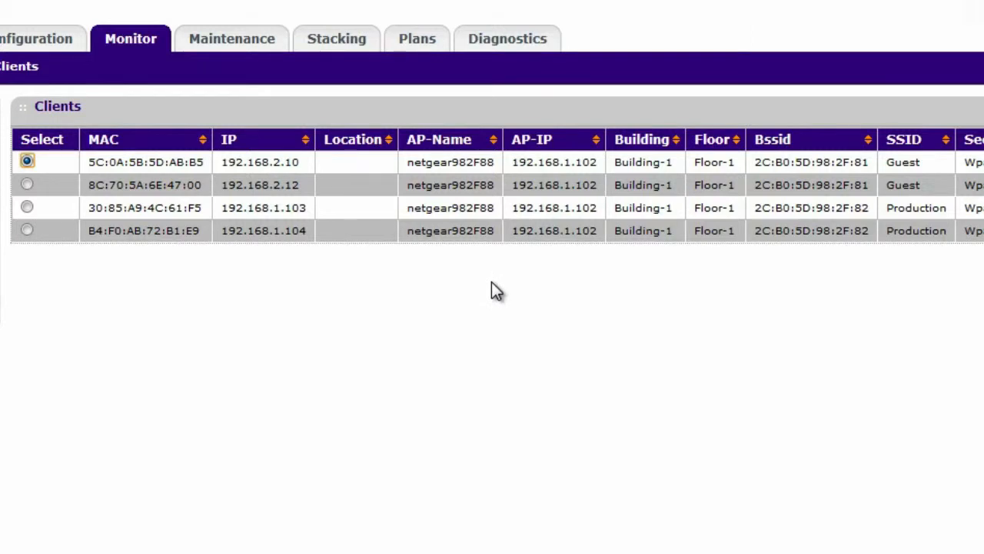
mouse_move(495, 297)
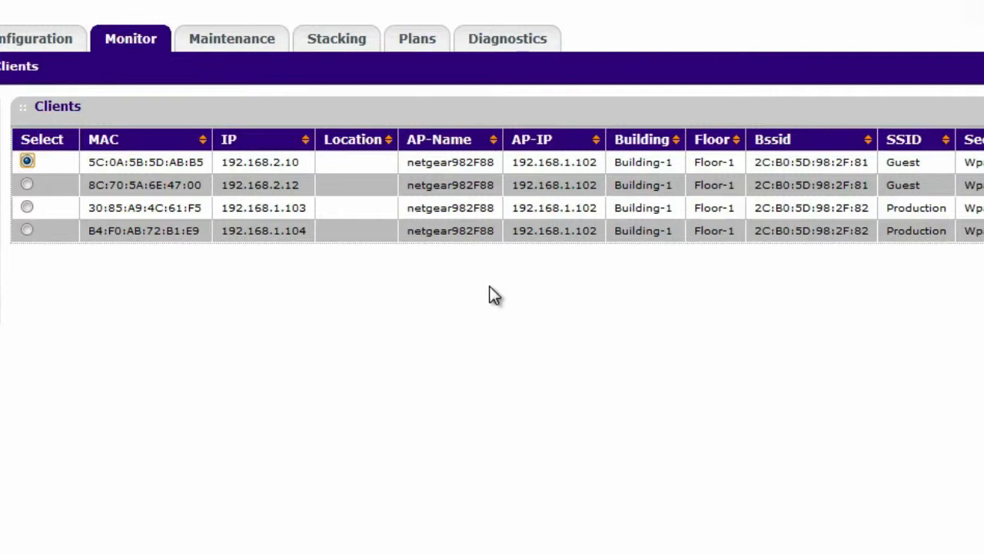
mouse_move(412, 282)
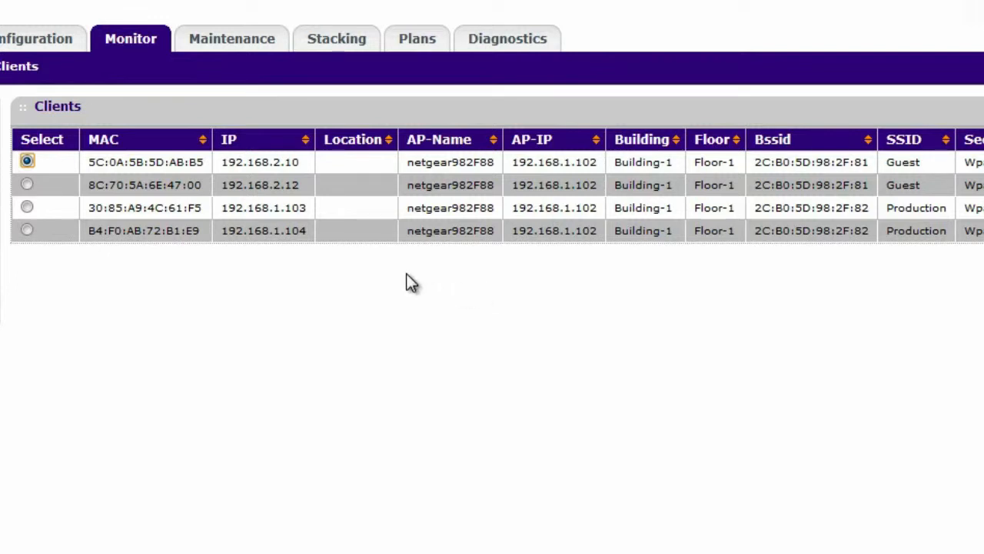
mouse_move(295, 231)
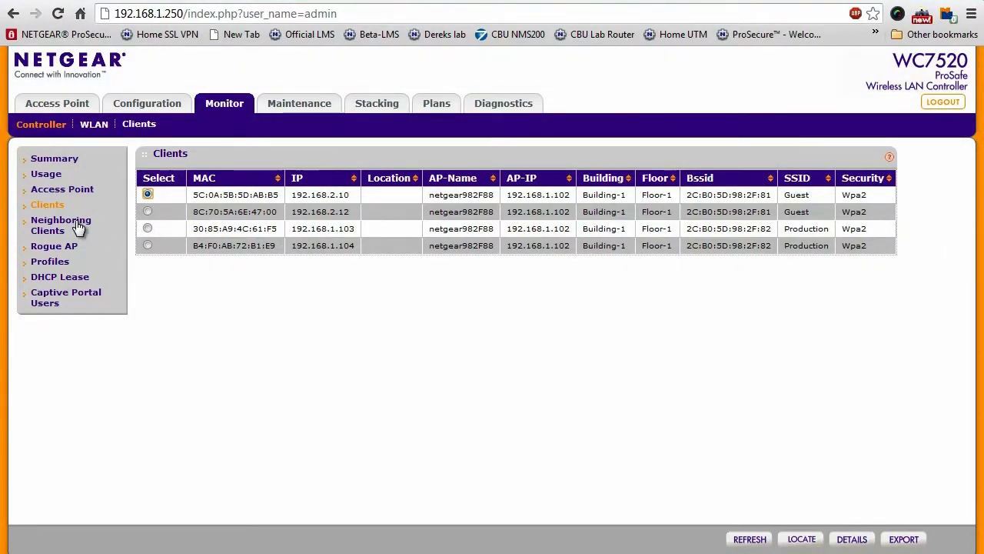
Show the Neighboring Clients list of 25 nearby devices with RSSI values
click(62, 225)
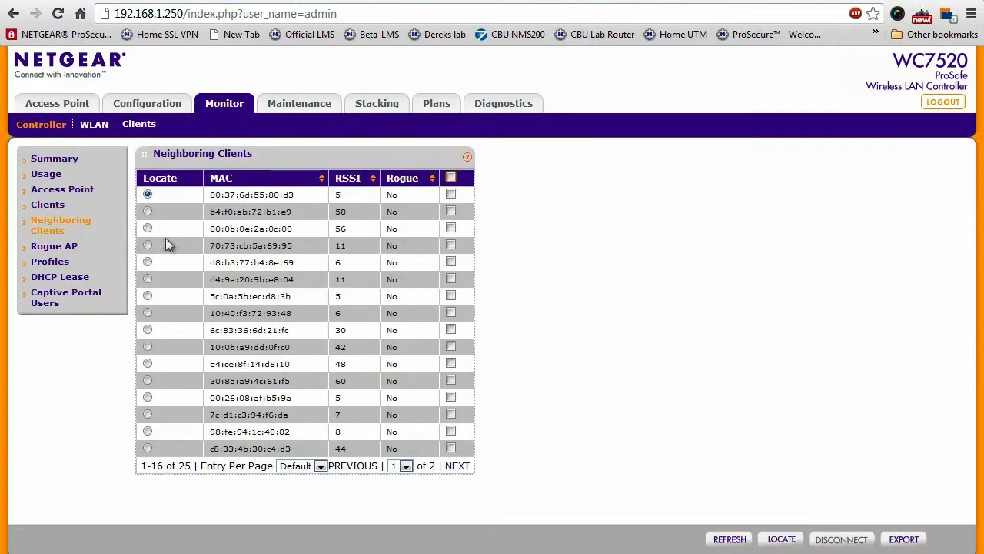
mouse_move(444, 268)
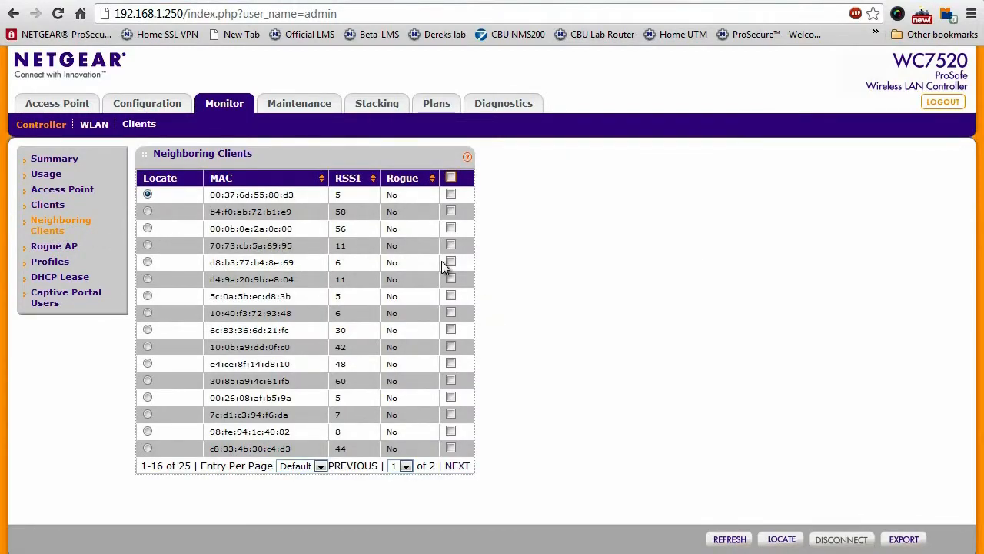
click(450, 261)
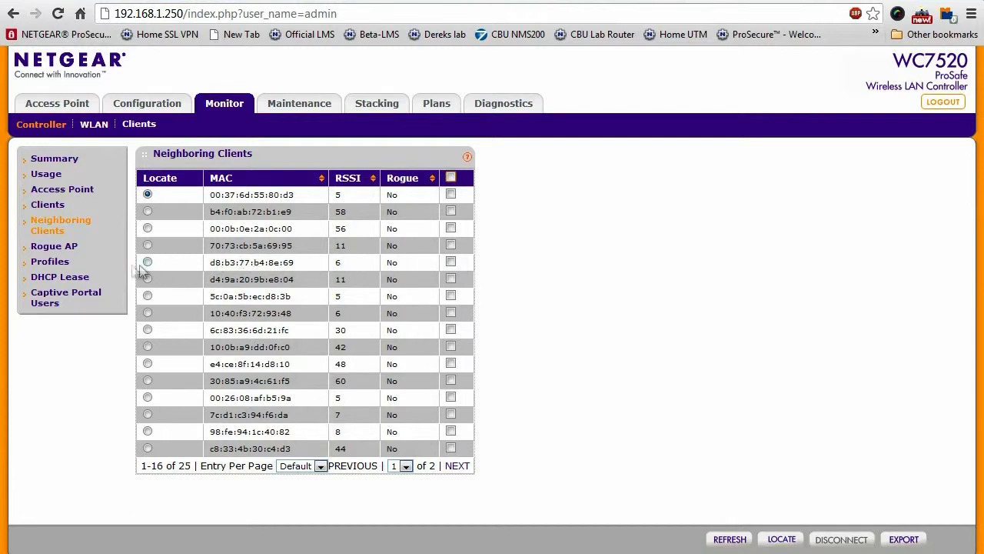
Show the Rogue AP page with its empty table of detected access points
click(54, 246)
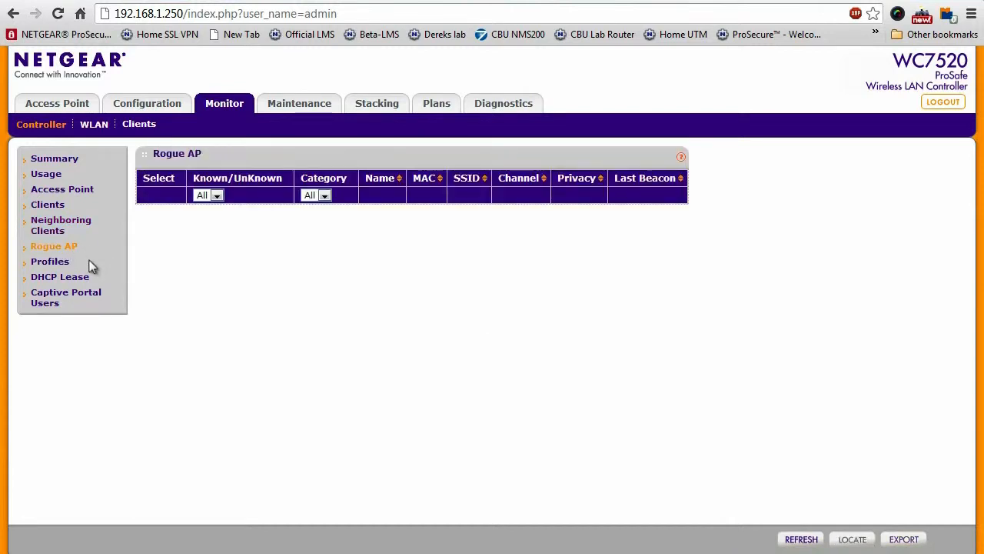
mouse_move(164, 268)
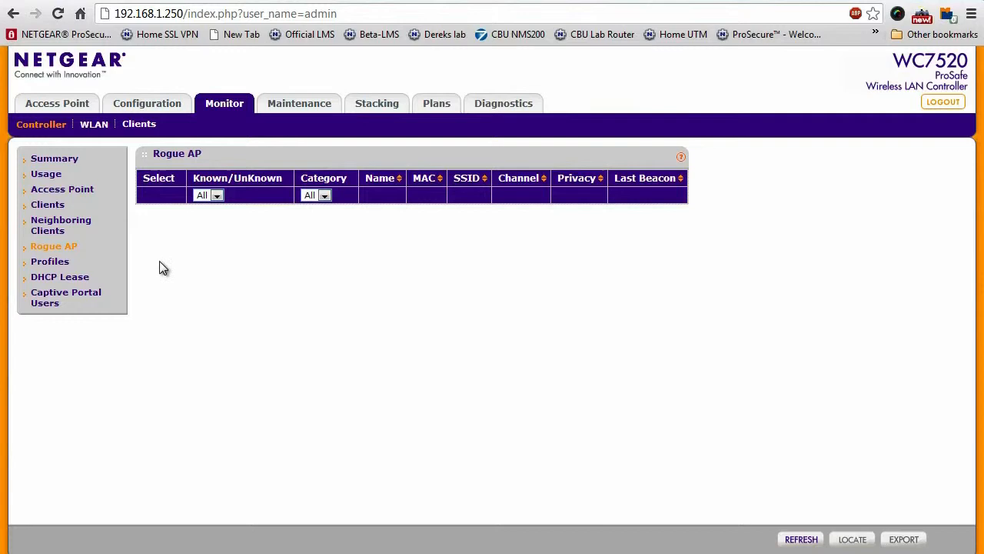
mouse_move(172, 264)
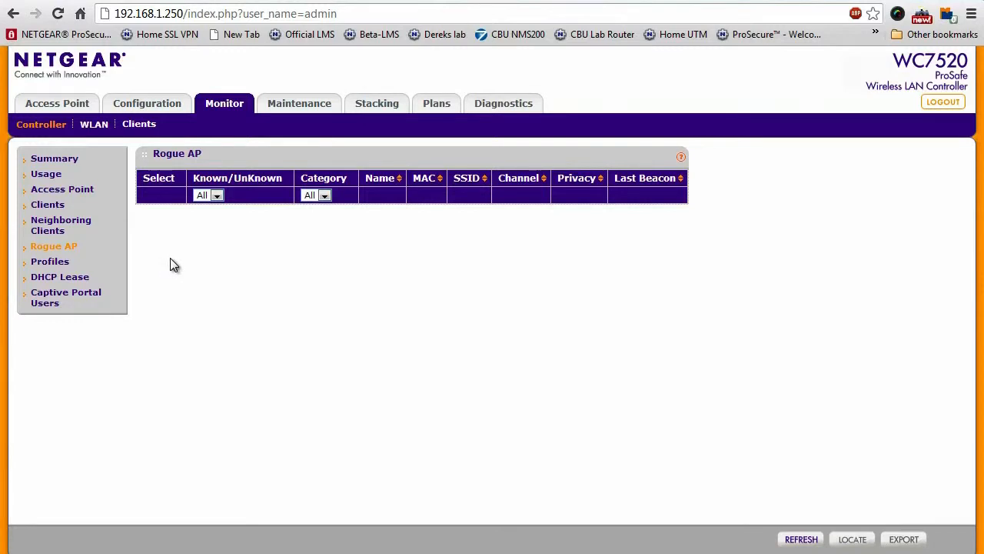
mouse_move(179, 283)
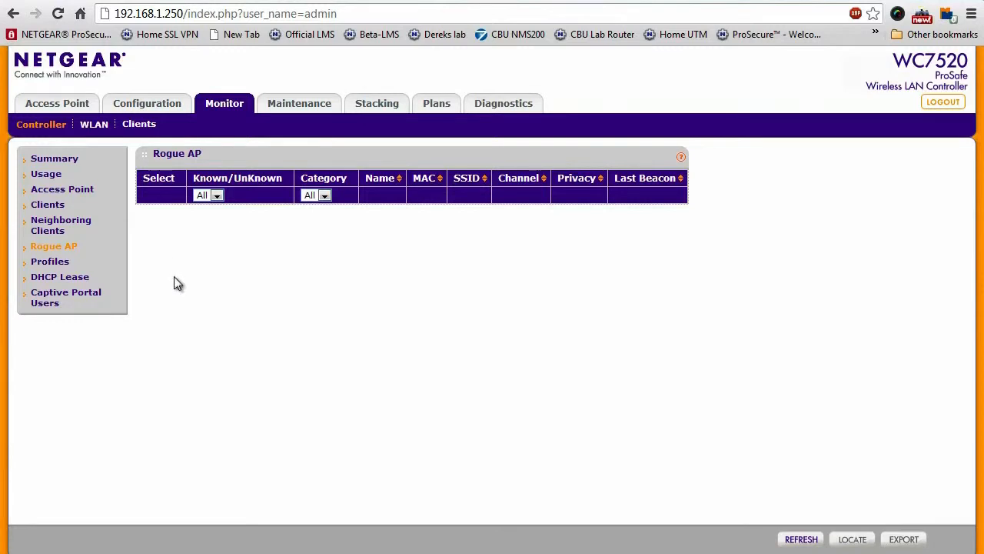
mouse_move(201, 270)
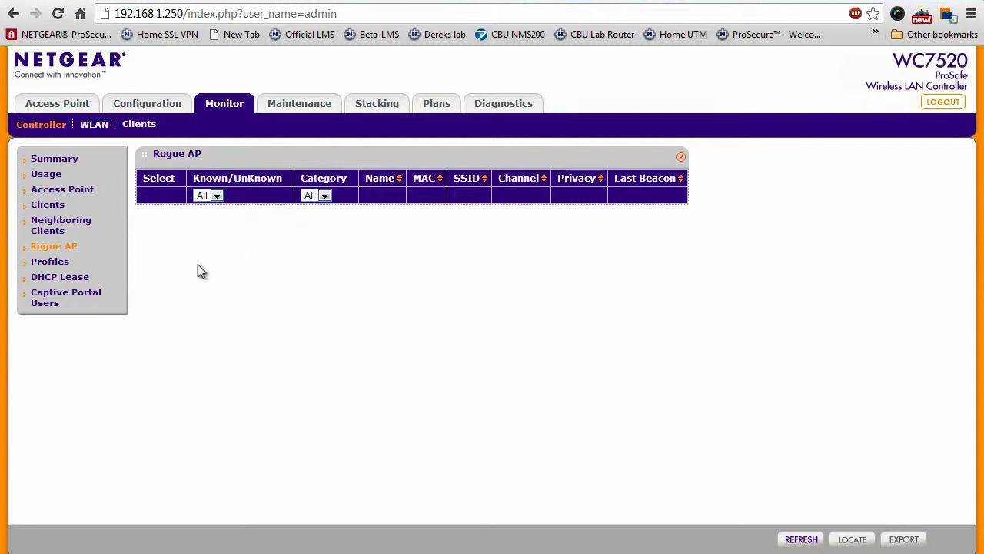
mouse_move(181, 245)
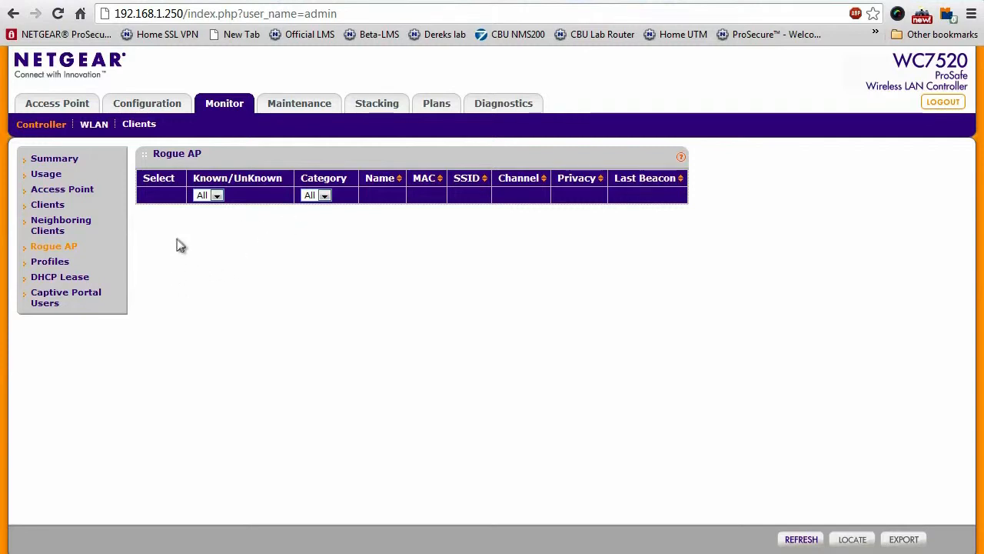
mouse_move(306, 129)
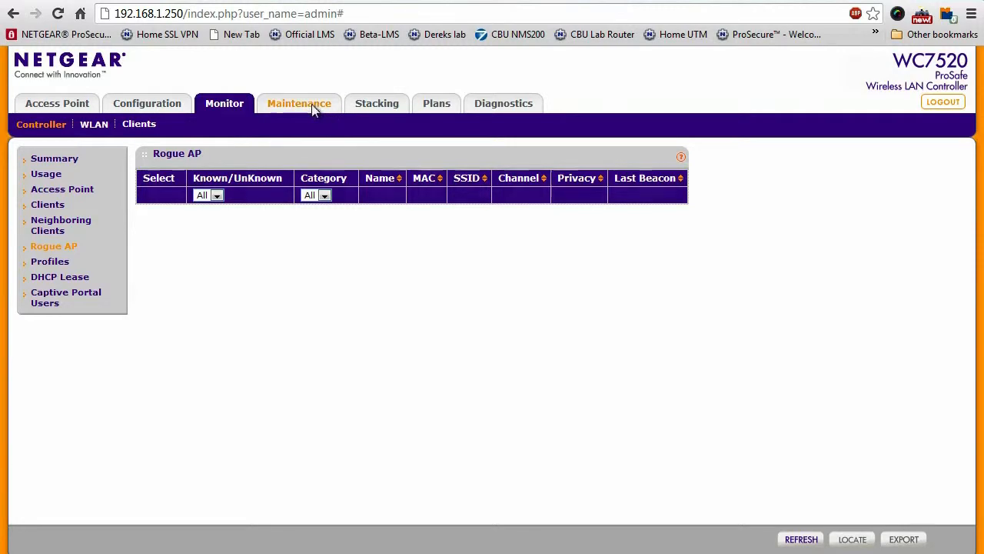
Switch to the Maintenance section's Logs & Alerts pages
click(299, 103)
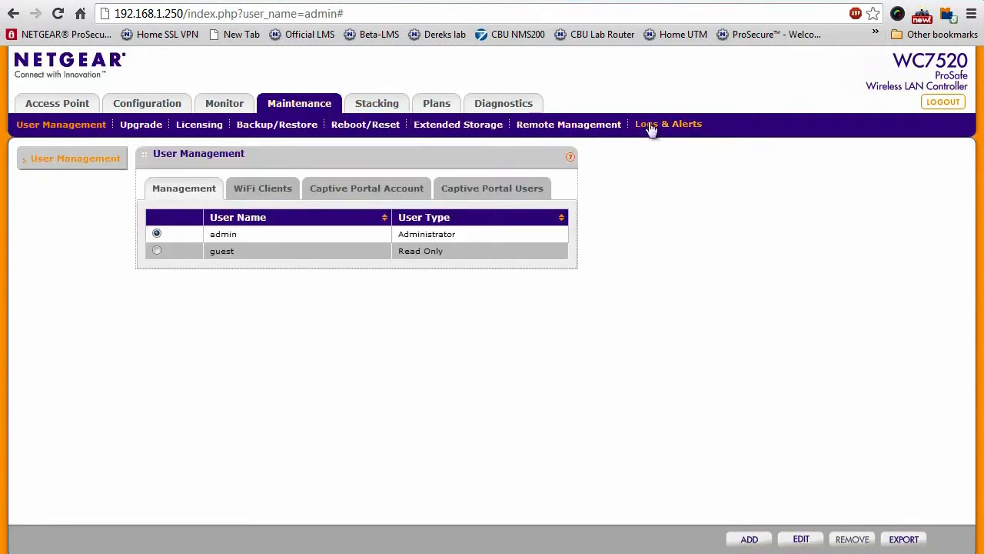
click(667, 123)
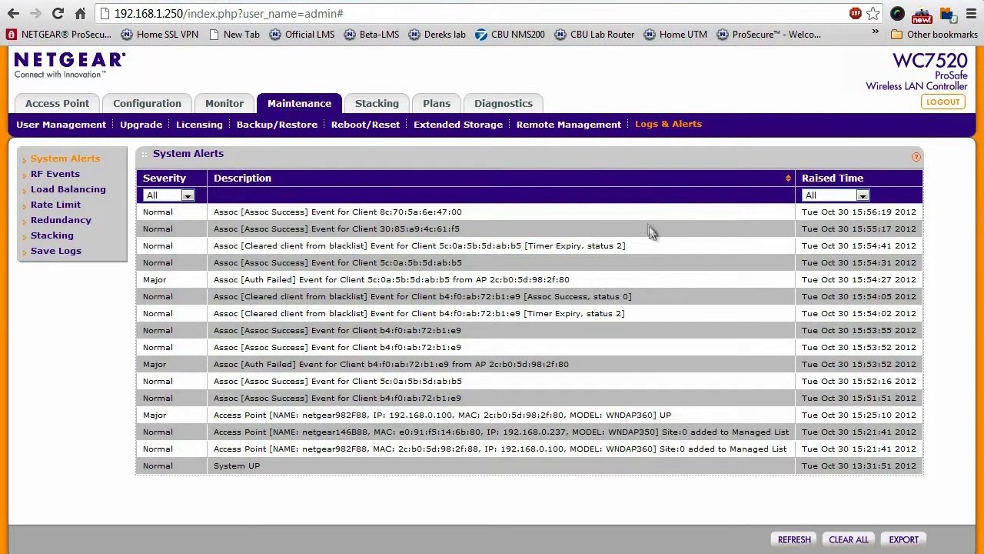
mouse_move(662, 261)
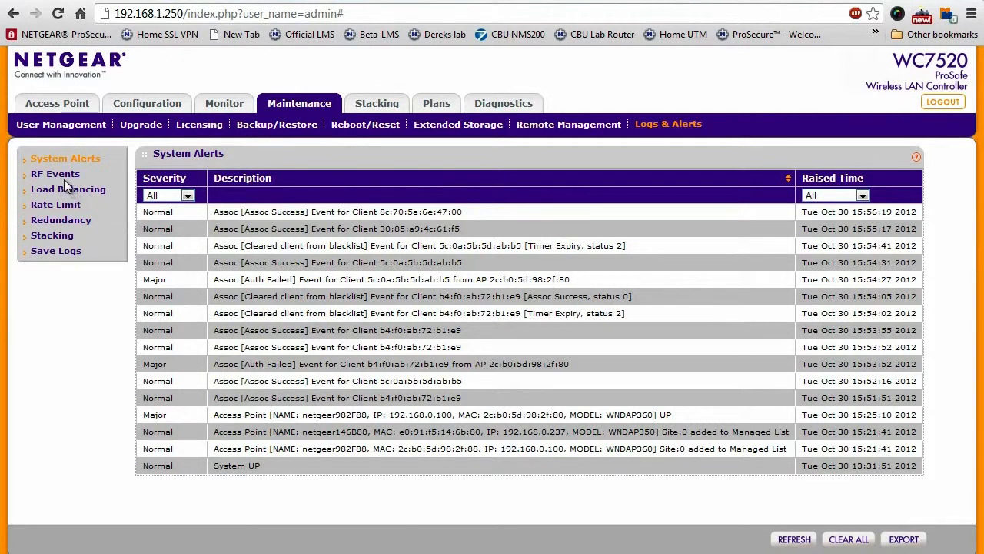
Bring up the RF Events log, then the empty Load Balancing event log
click(55, 174)
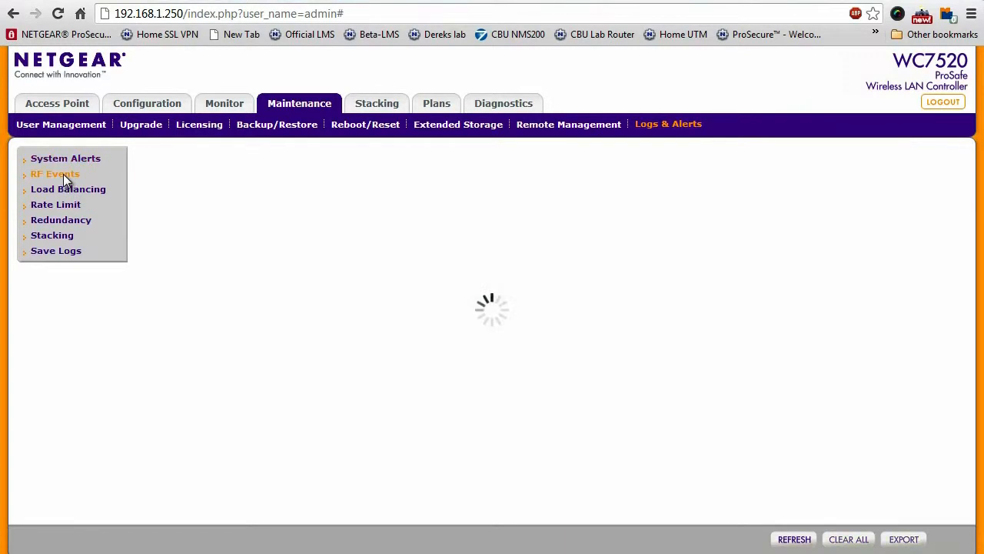
click(55, 174)
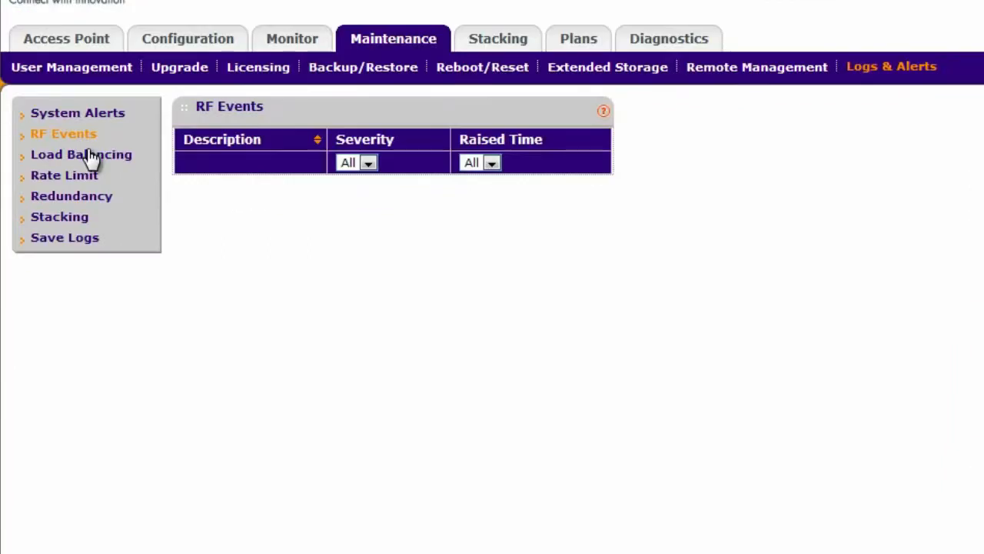
mouse_move(91, 161)
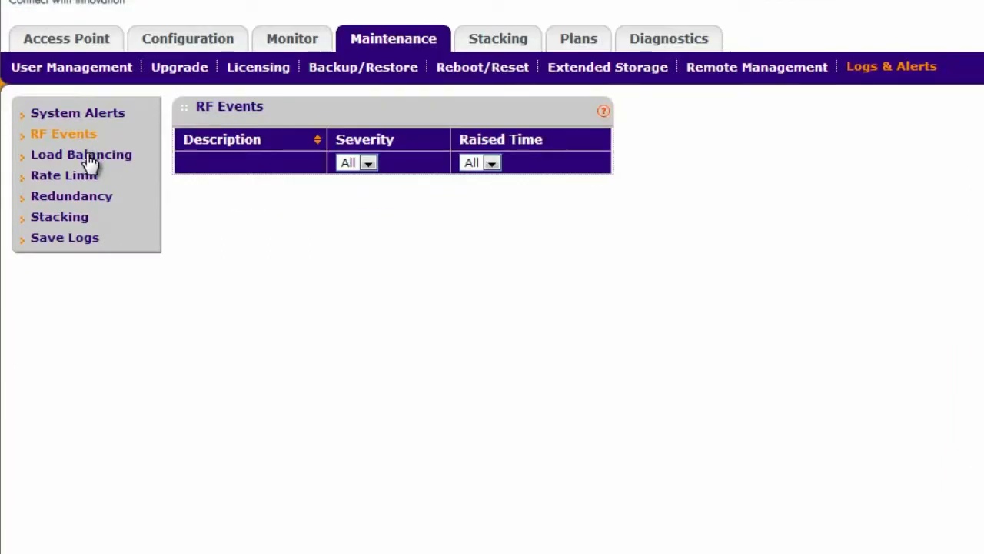
click(80, 153)
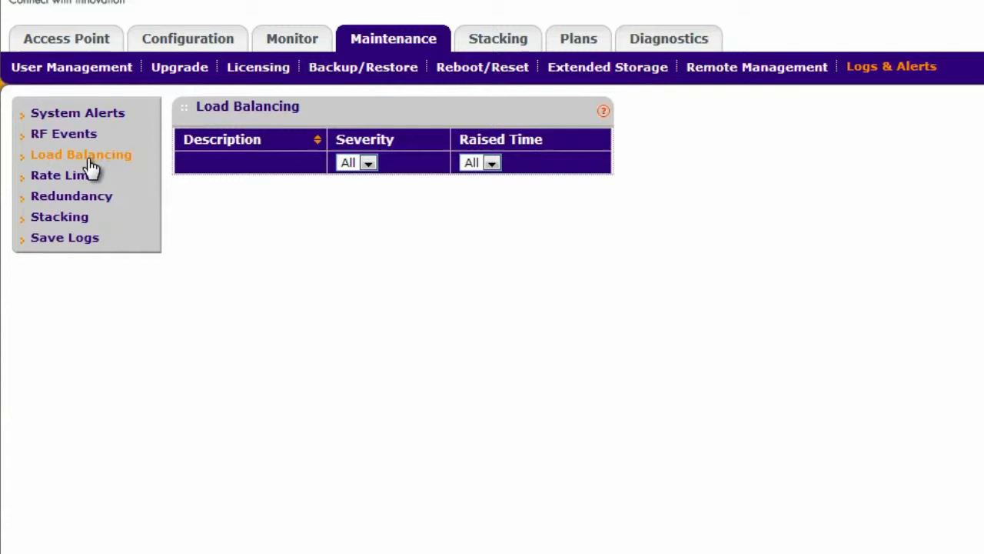